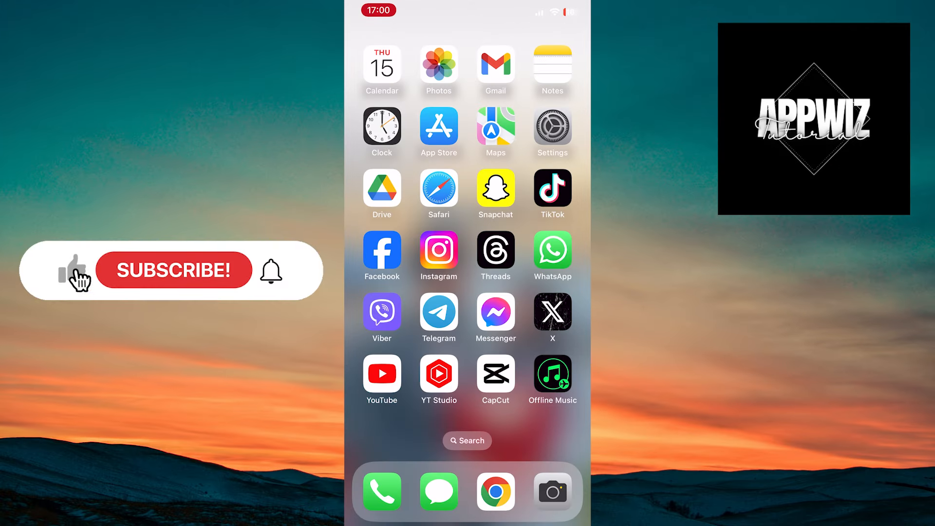
# - Go to the Accessibility settings from the Settings app
pyautogui.click(173, 271)
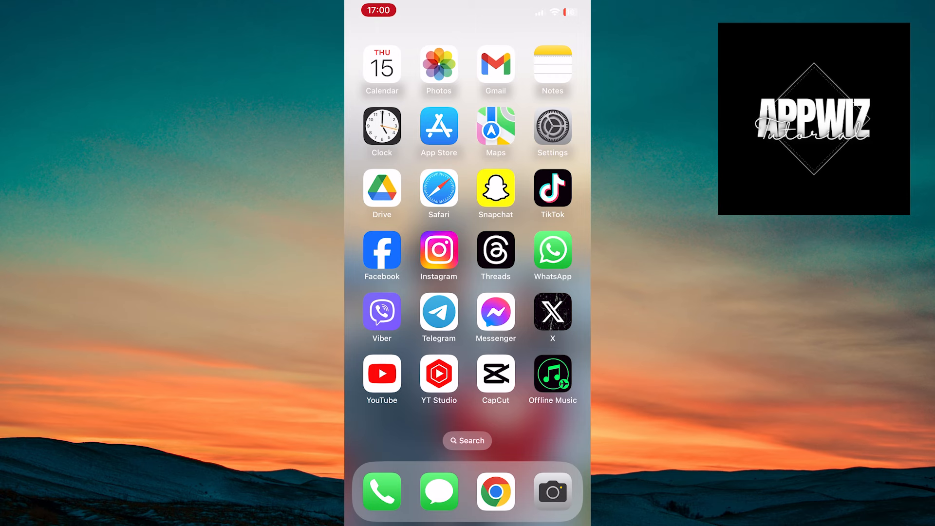
pyautogui.click(552, 127)
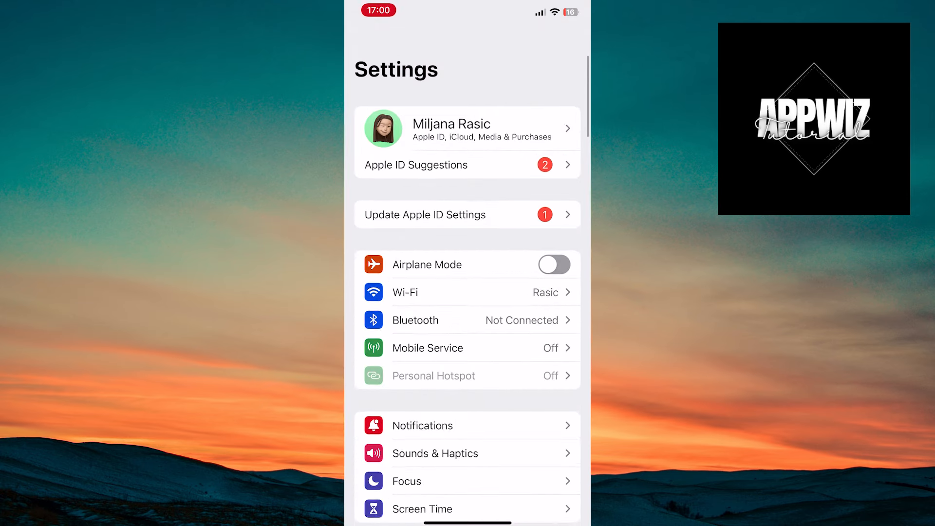
pyautogui.scroll(-3)
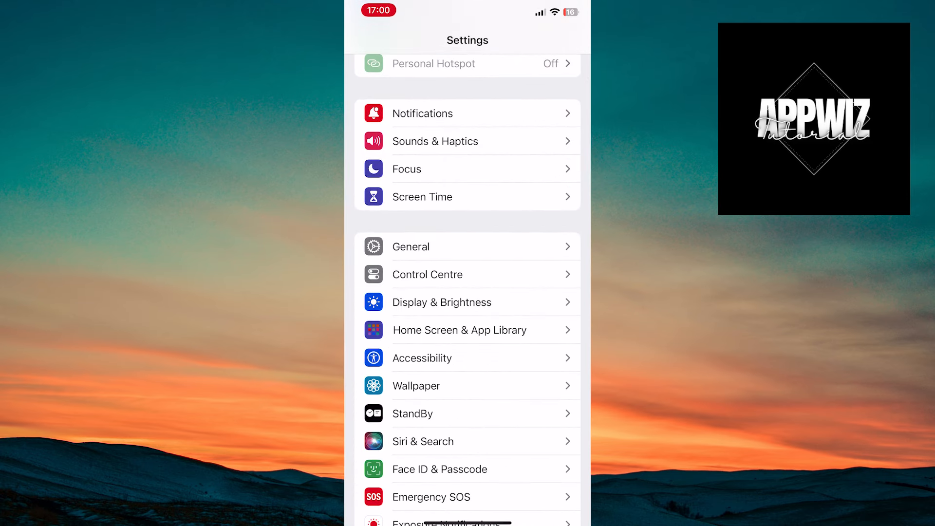
pyautogui.click(423, 358)
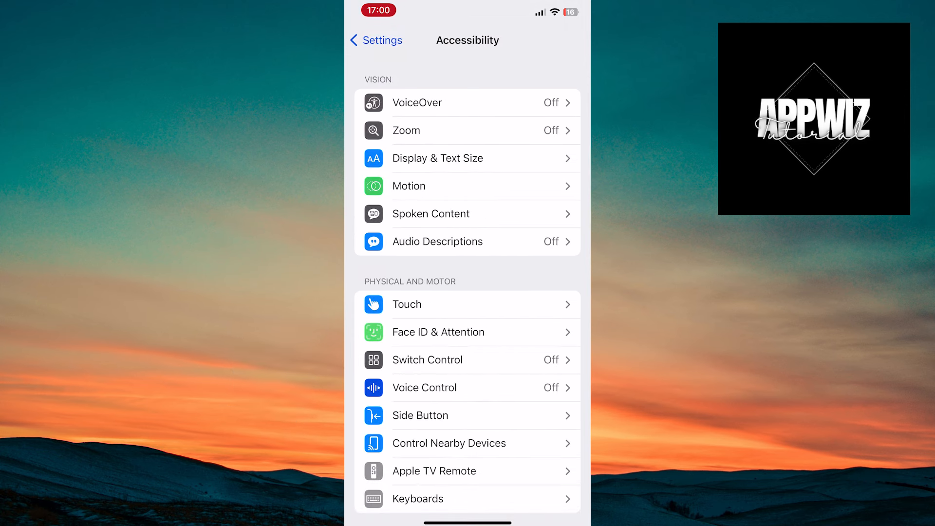
# - Reach the Colour Filters page under Display & Text Size
pyautogui.click(437, 158)
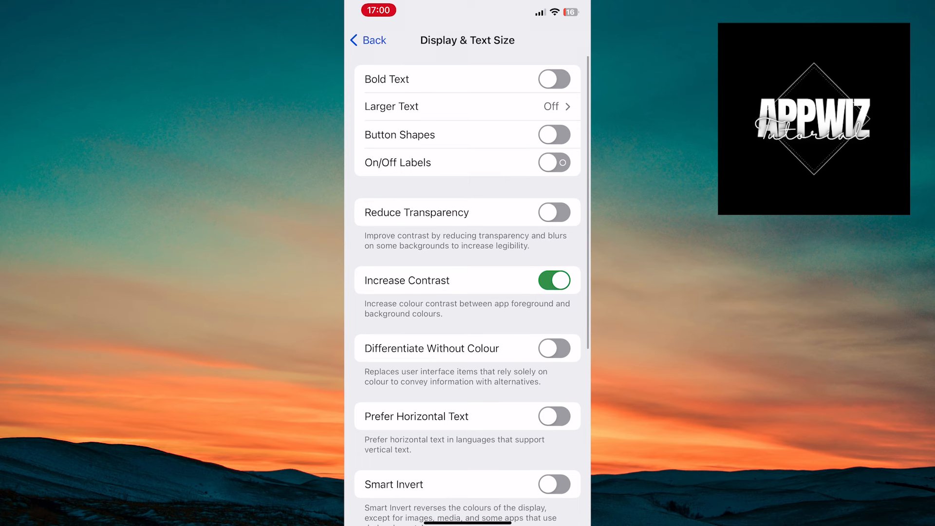
pyautogui.scroll(-3)
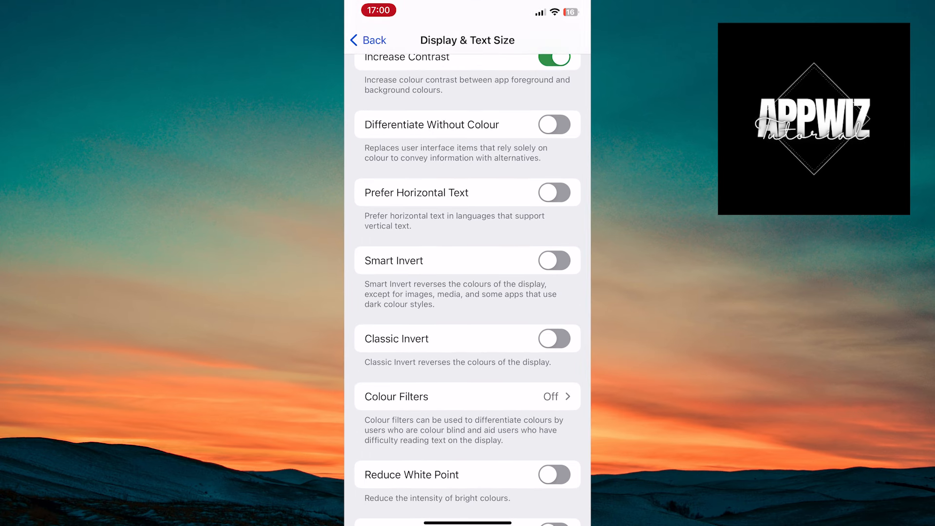
pyautogui.click(467, 397)
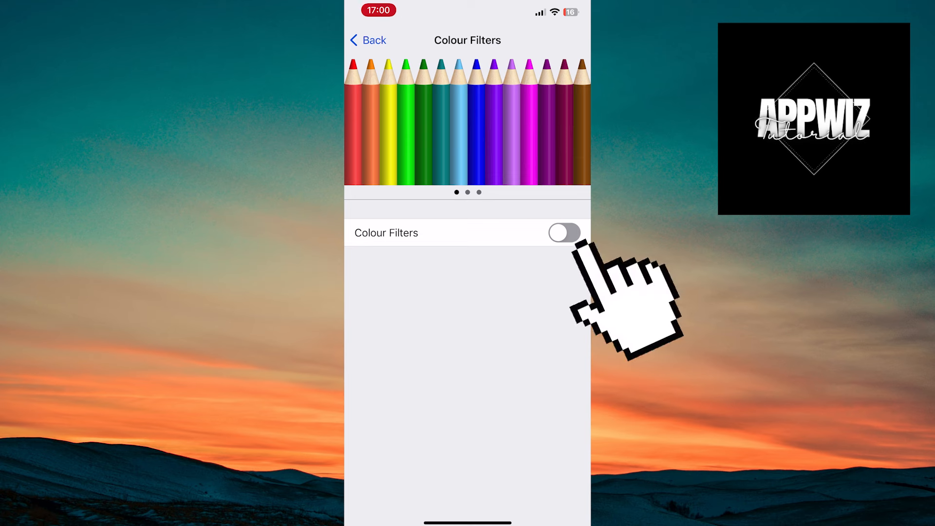
# - Switch Colour Filters on, choose the Greyscale filter and return to the Home Screen
pyautogui.click(564, 233)
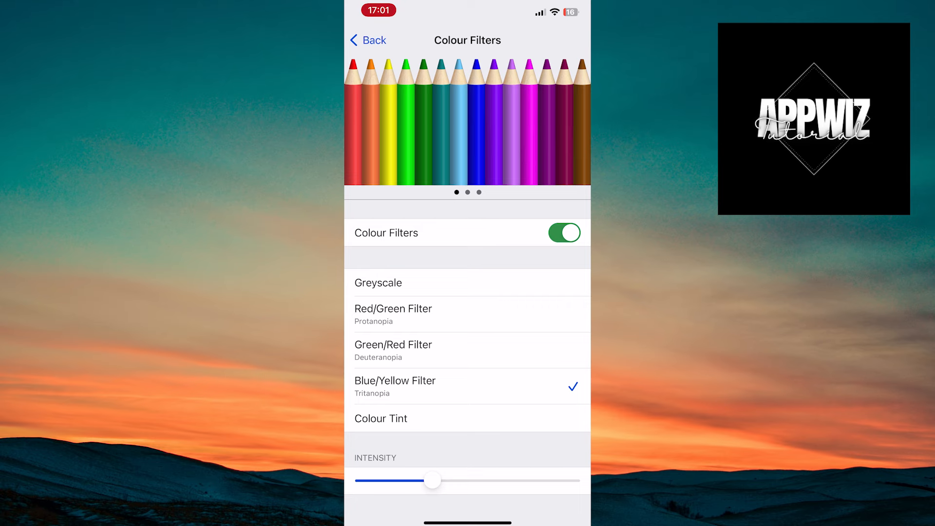
pyautogui.click(378, 283)
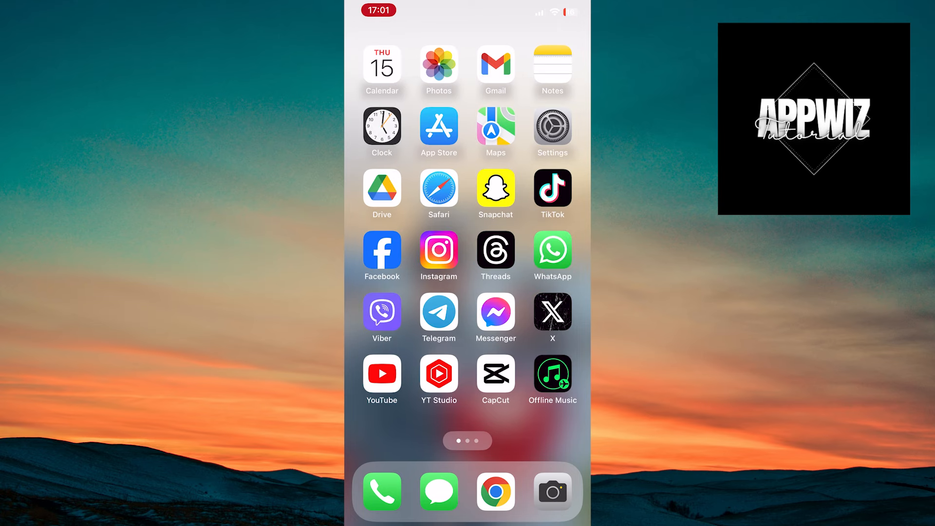
pyautogui.hscroll(-3)
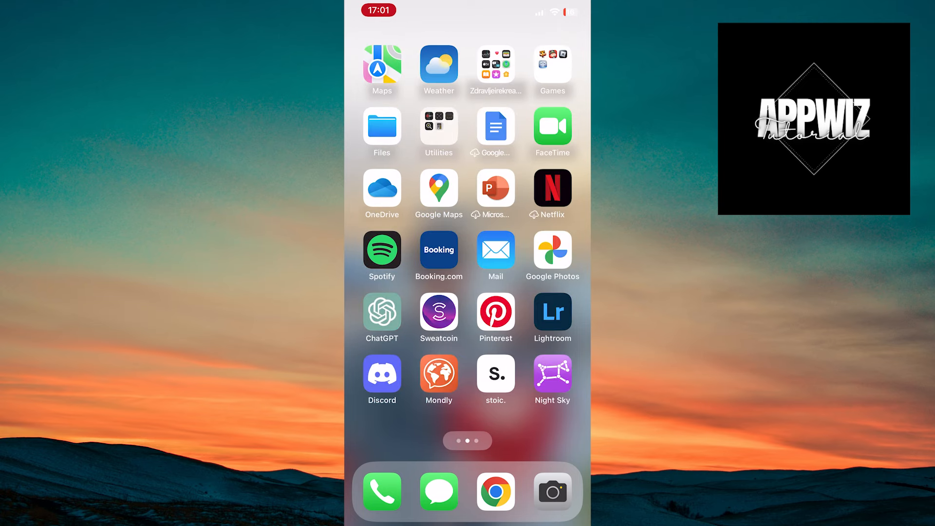